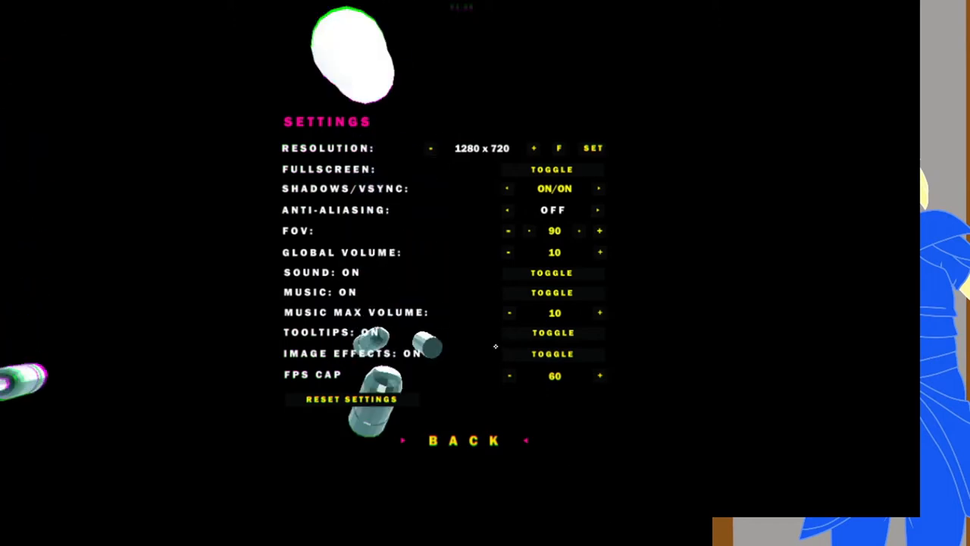
Step: Leave Settings and start a new run from the title menu
click(466, 440)
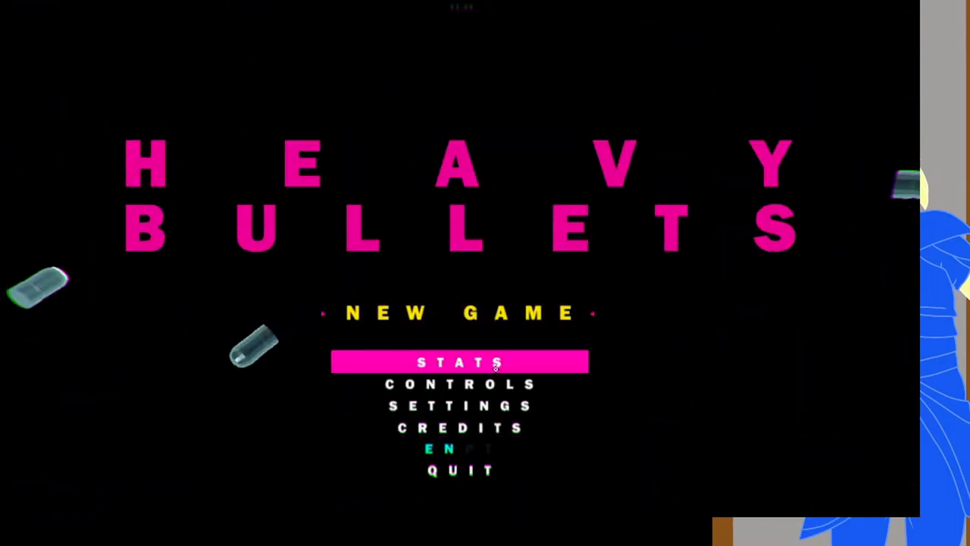
click(454, 314)
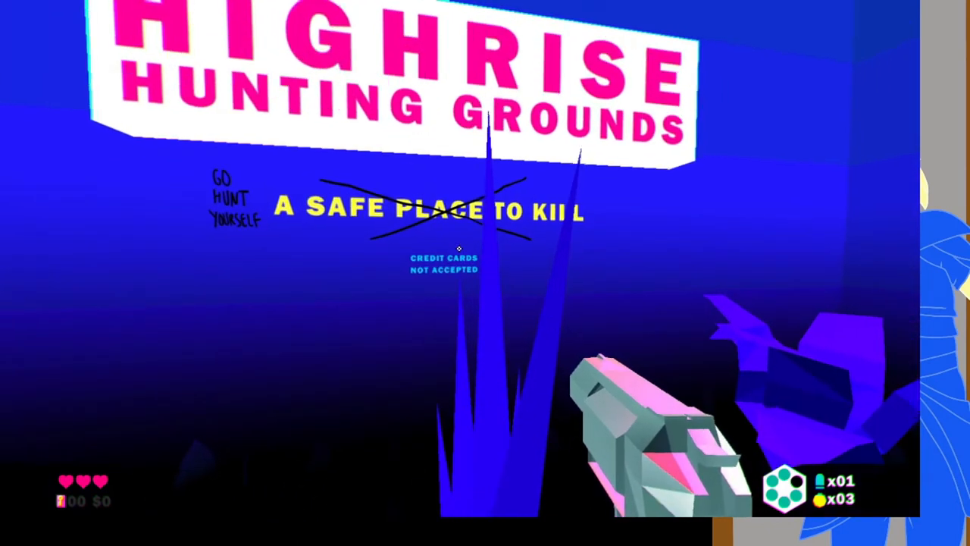
mouse_move(457, 249)
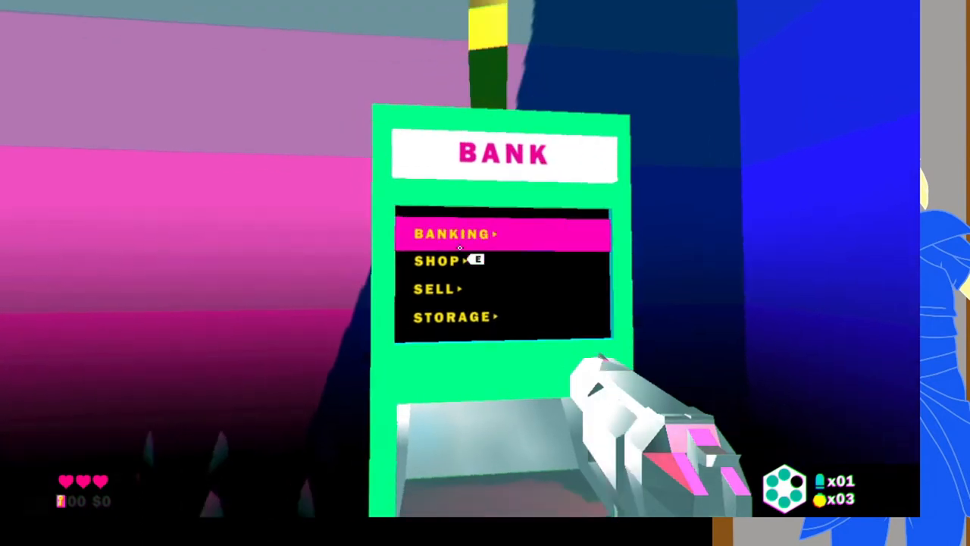
click(461, 233)
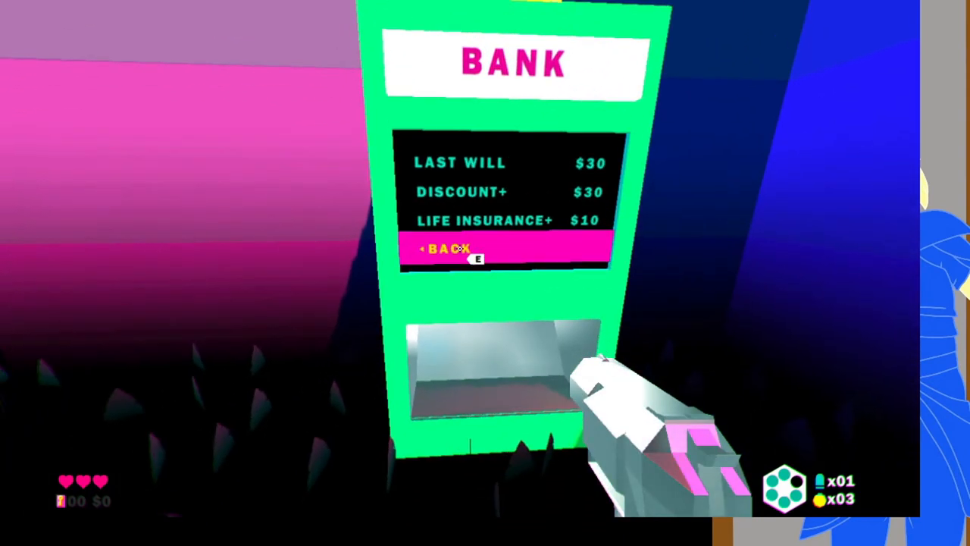
click(461, 250)
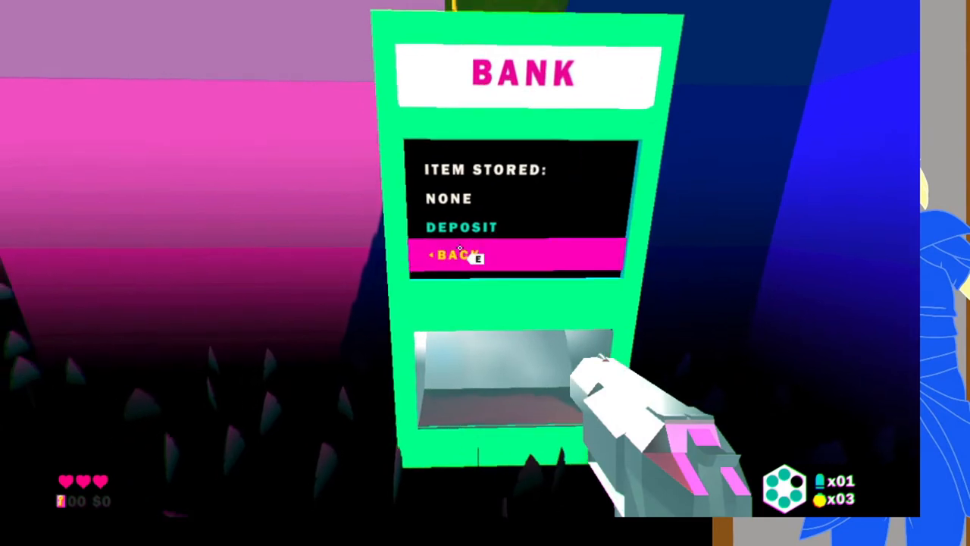
click(458, 256)
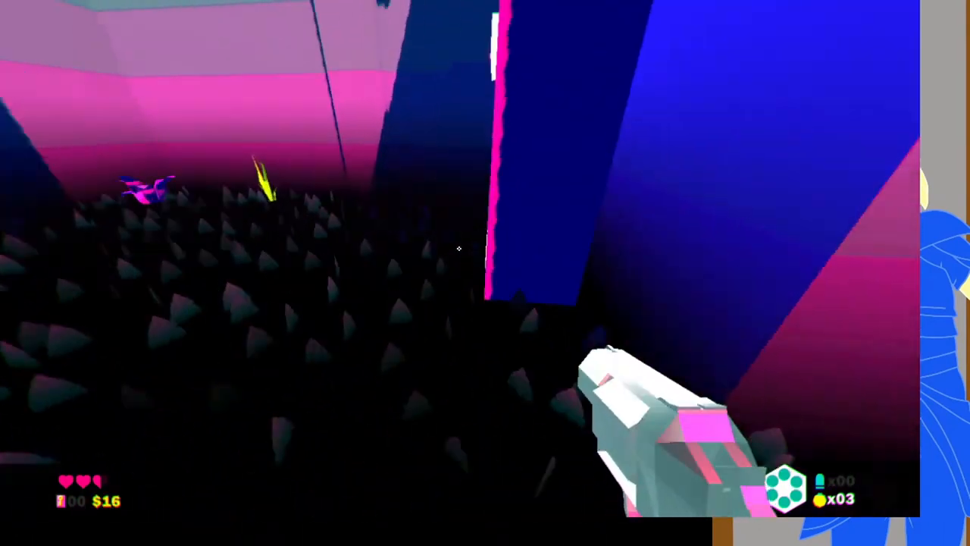
mouse_move(458, 248)
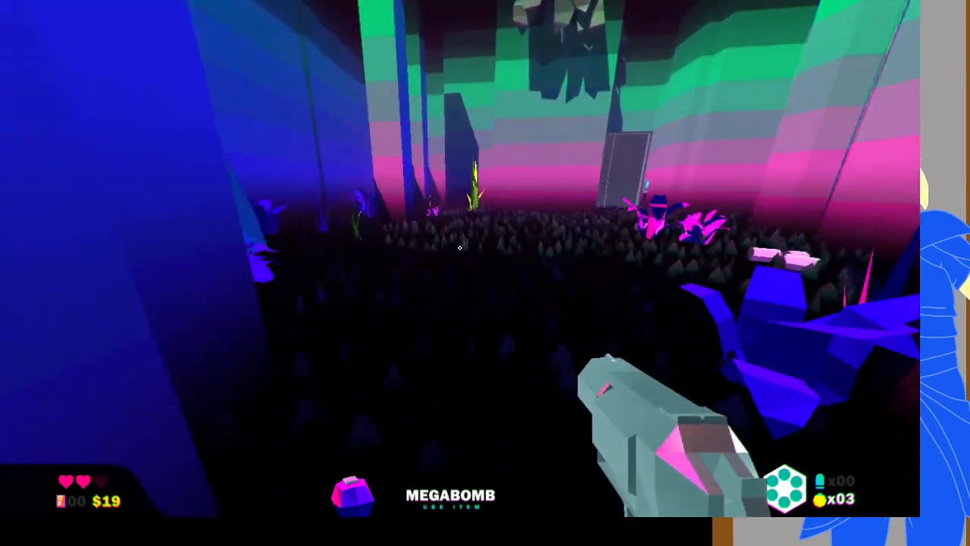
mouse_move(458, 250)
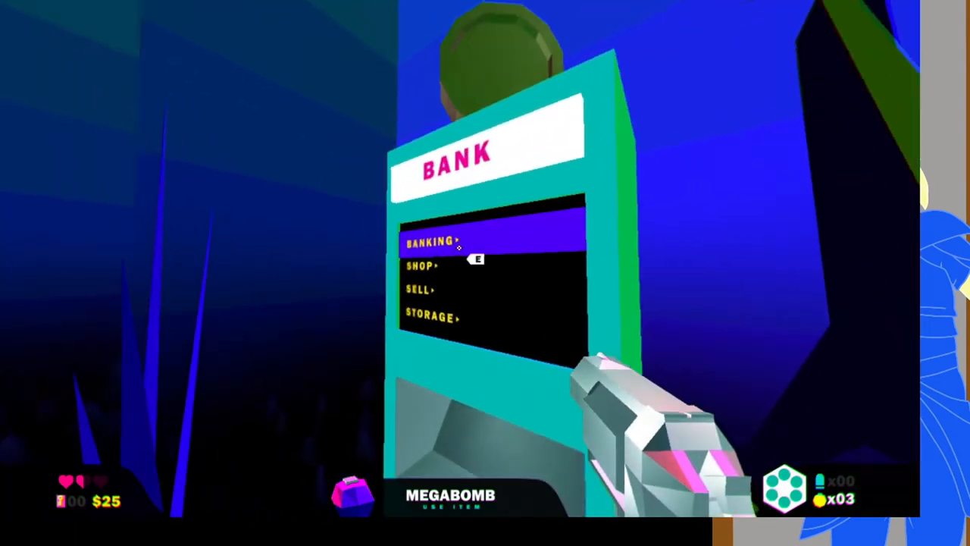
Step: Deposit all carried money into the bank account
click(432, 242)
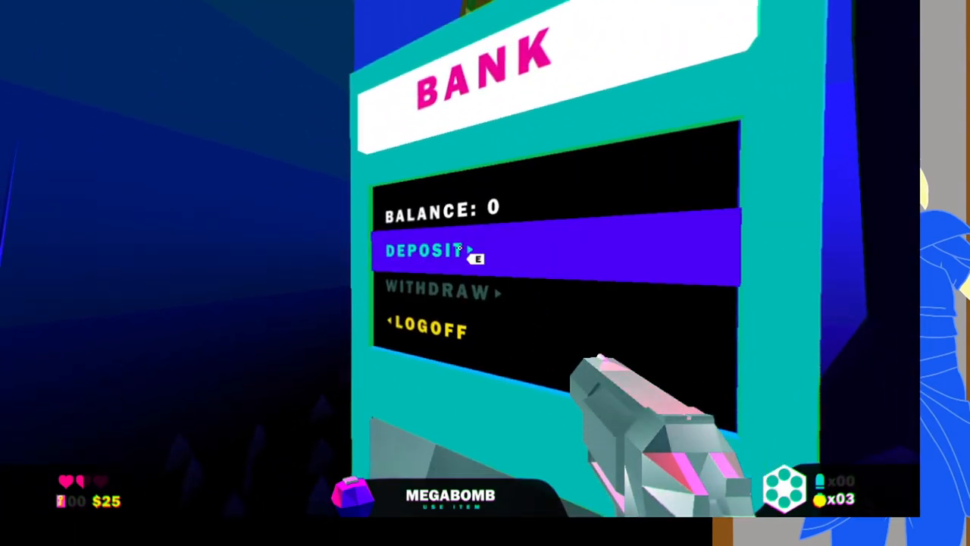
click(425, 250)
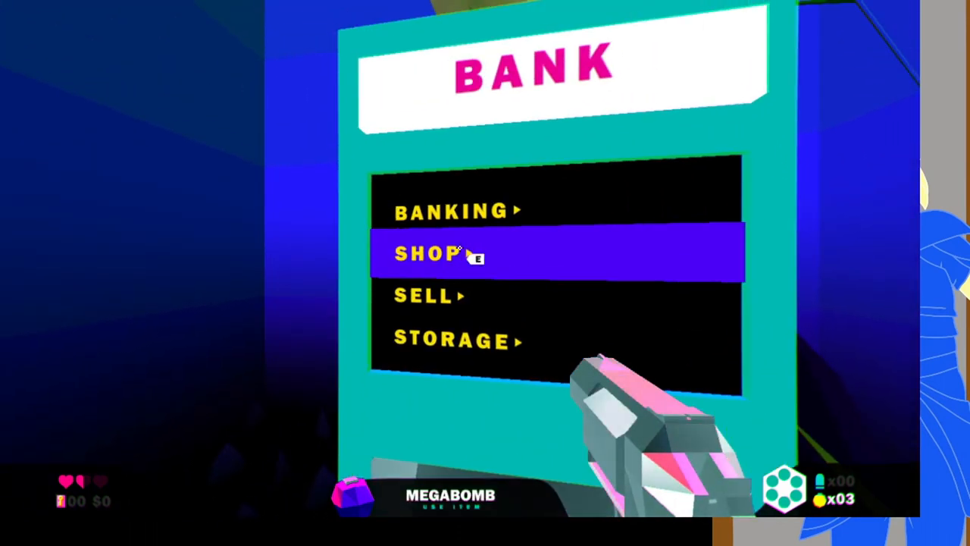
click(440, 251)
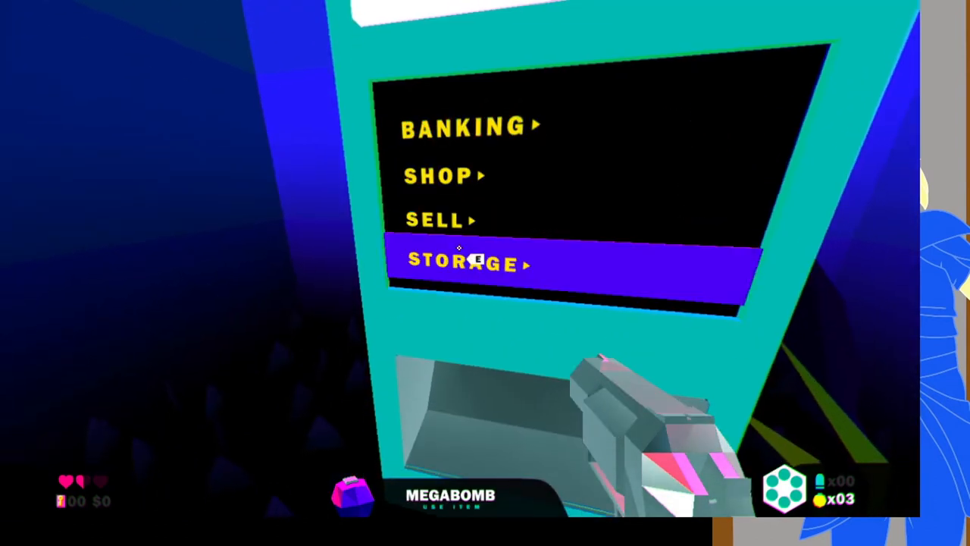
Step: Check the bank's bomb storage, find it empty, and back out
click(467, 264)
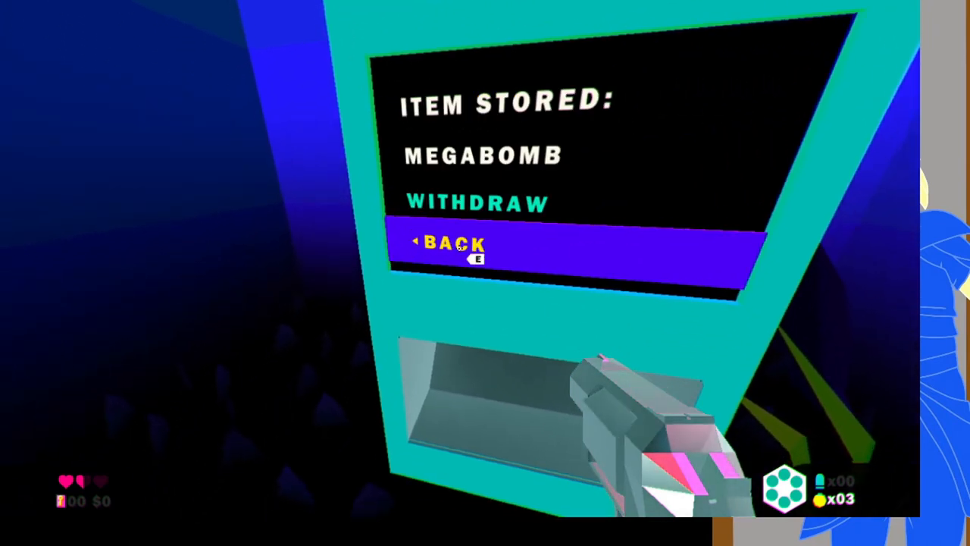
click(458, 243)
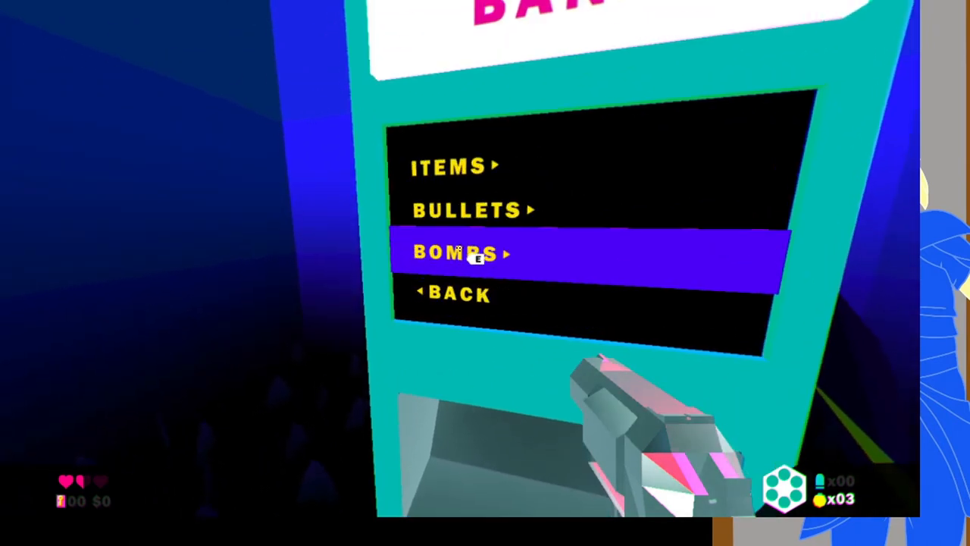
click(458, 251)
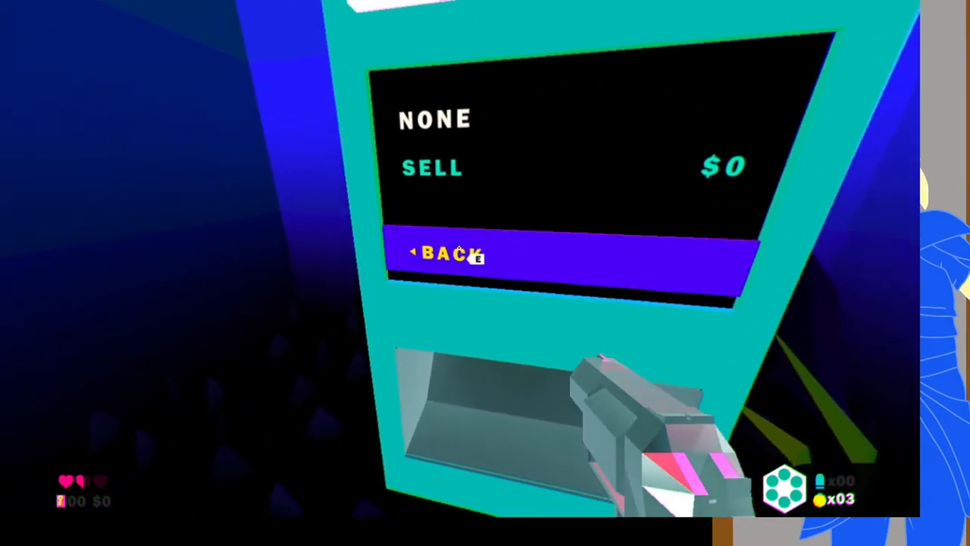
click(446, 255)
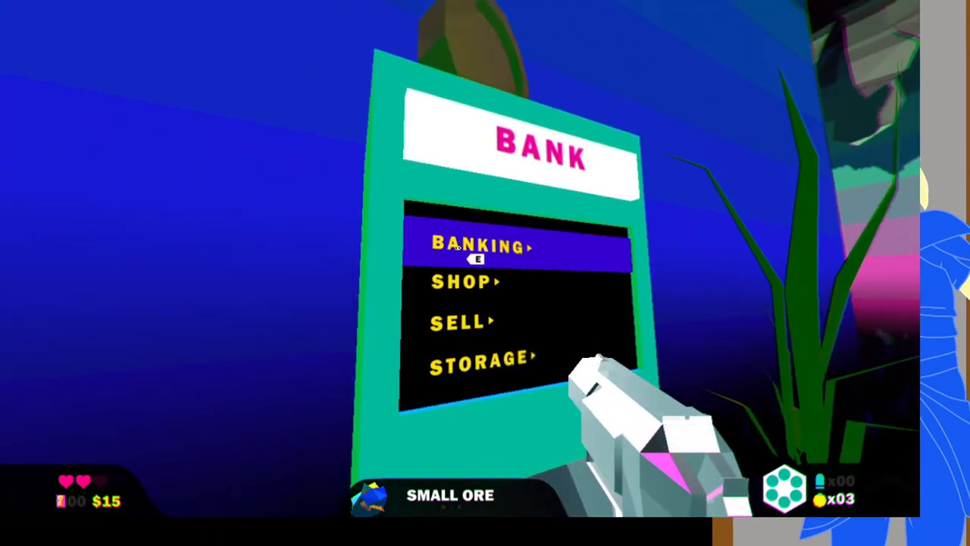
Step: Withdraw $10 from the bank to raise carried money to $40
click(477, 245)
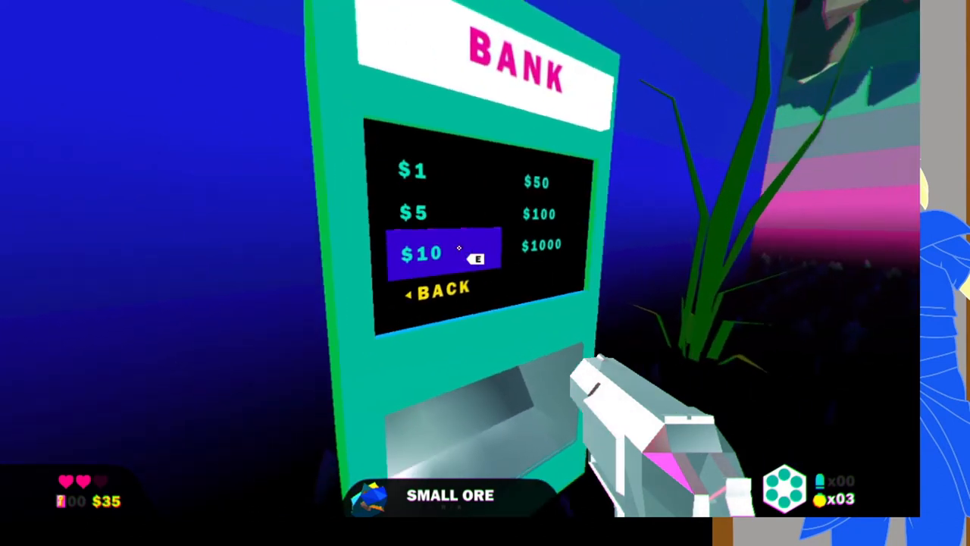
click(440, 254)
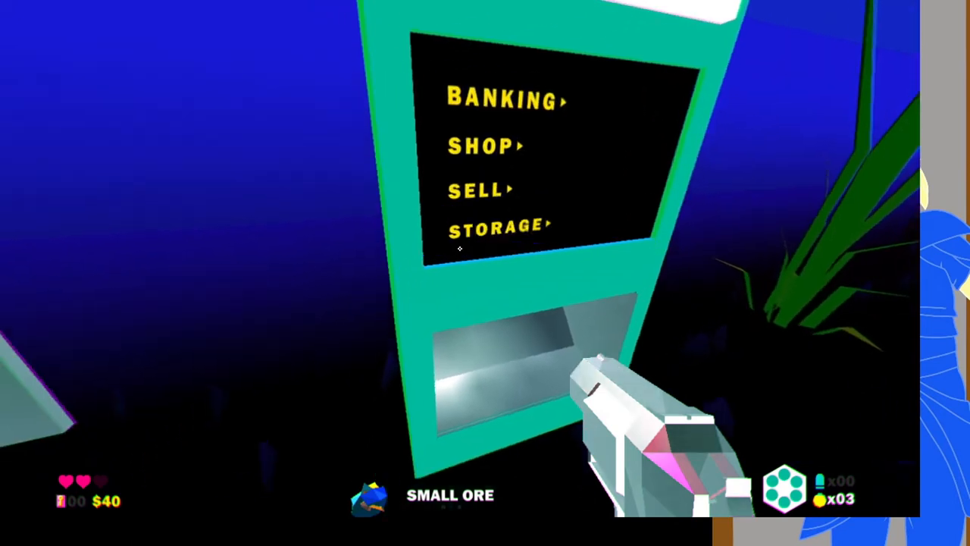
Step: Look through the stored bullets, then return to the banking options
click(501, 97)
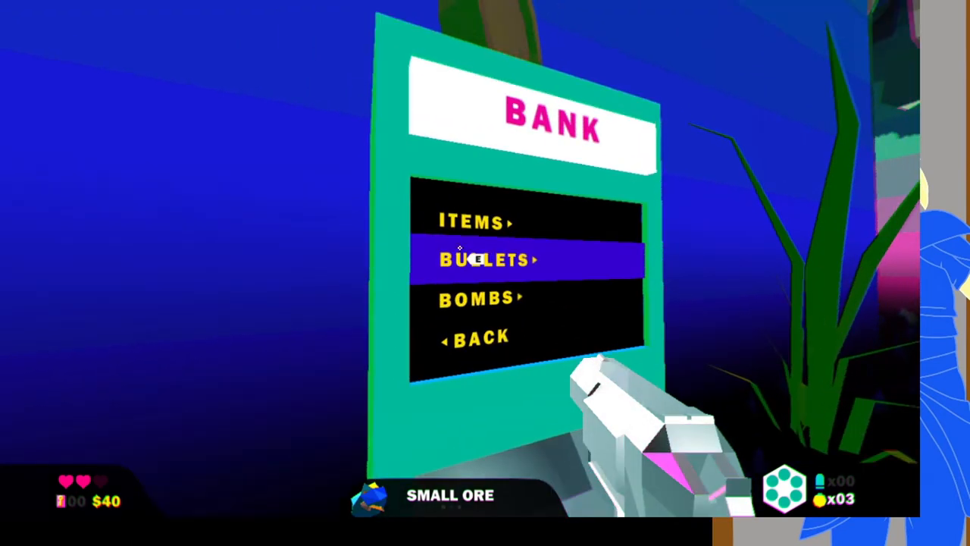
click(478, 259)
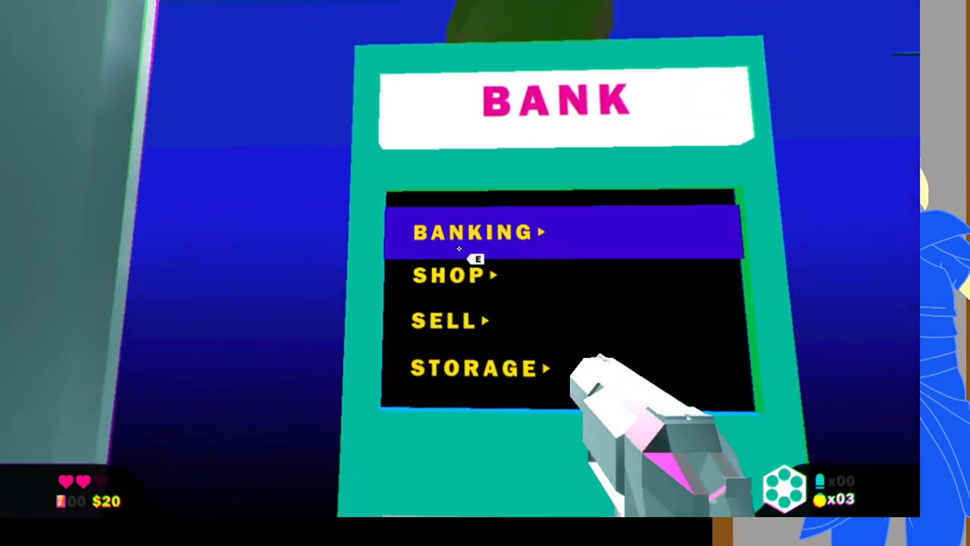
click(473, 232)
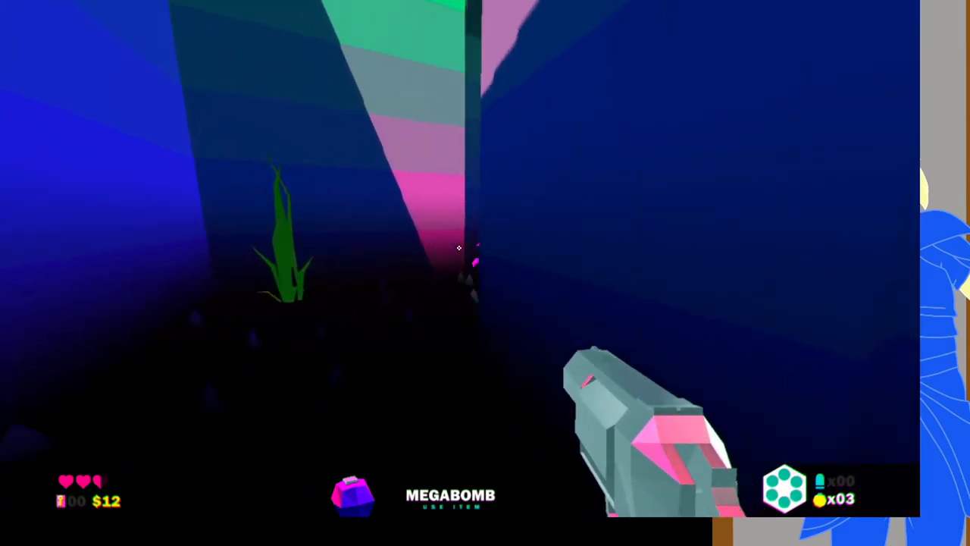
mouse_move(458, 249)
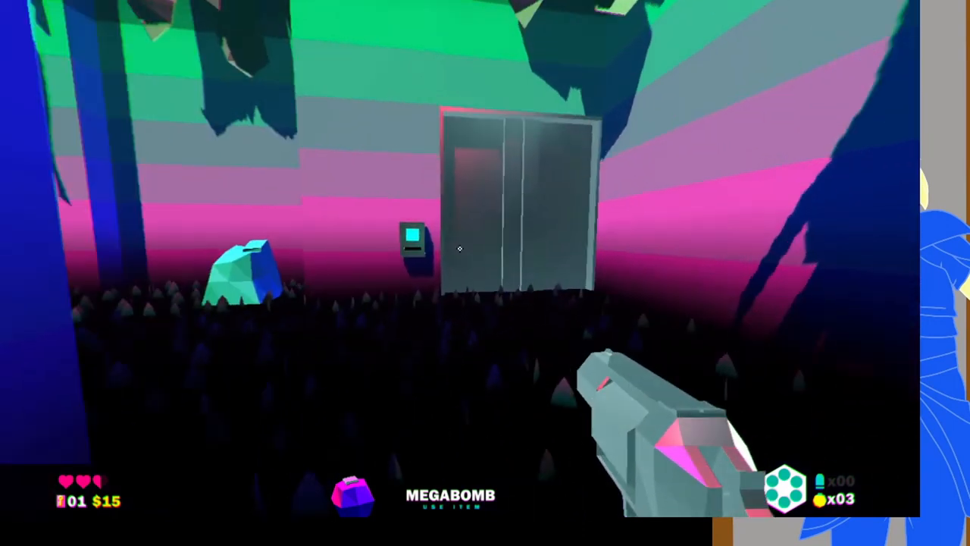
mouse_move(460, 252)
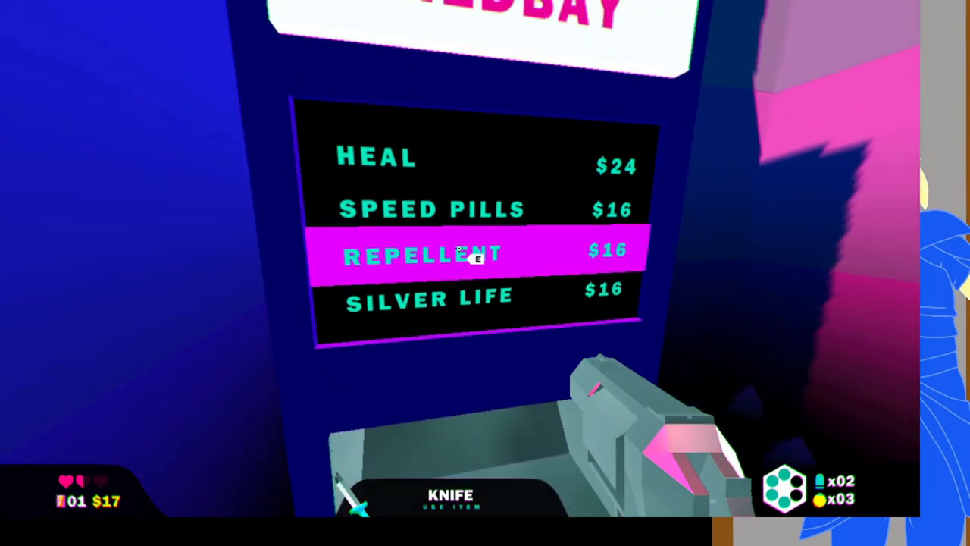
Step: Buy Silver Life for $16 at the Medbay, leaving $1
click(470, 258)
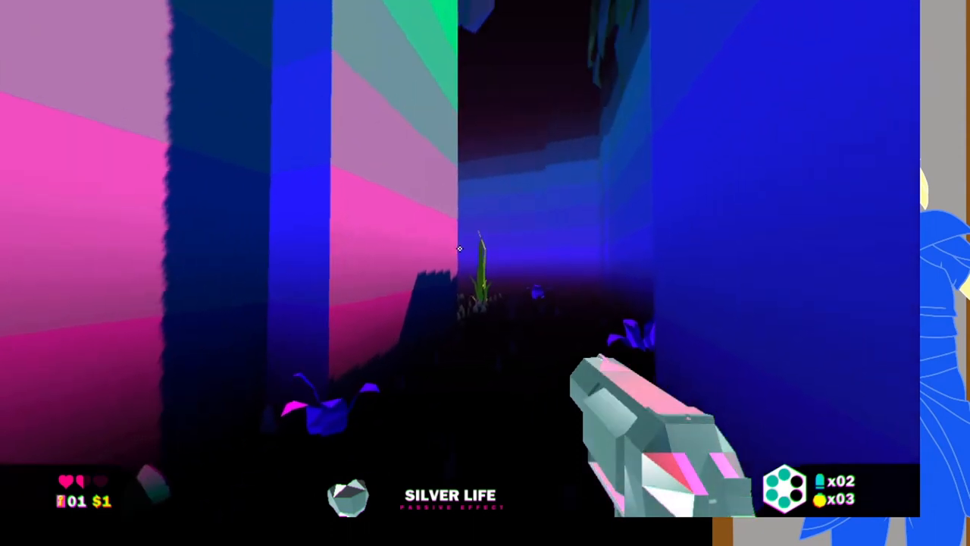
mouse_move(462, 249)
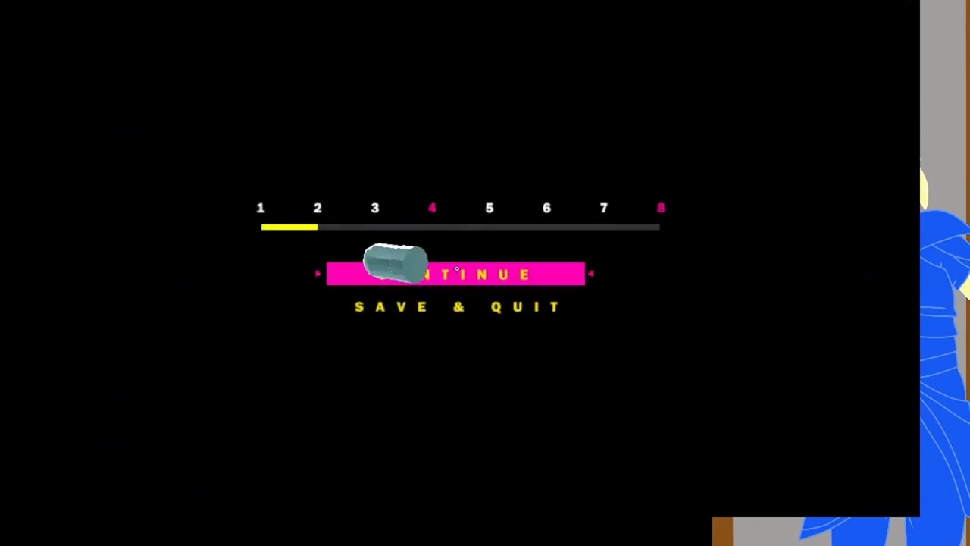
Step: Continue from the level progress screen into level 2
click(455, 274)
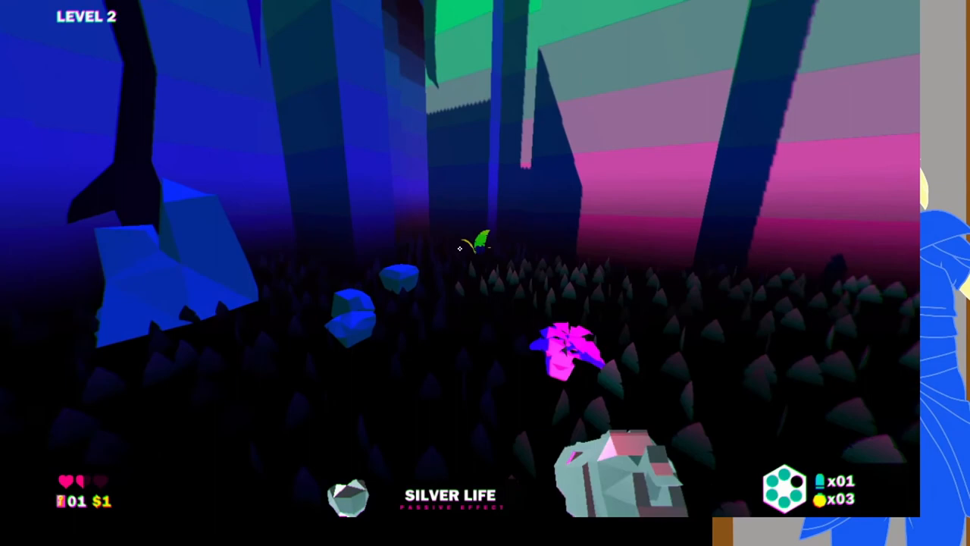